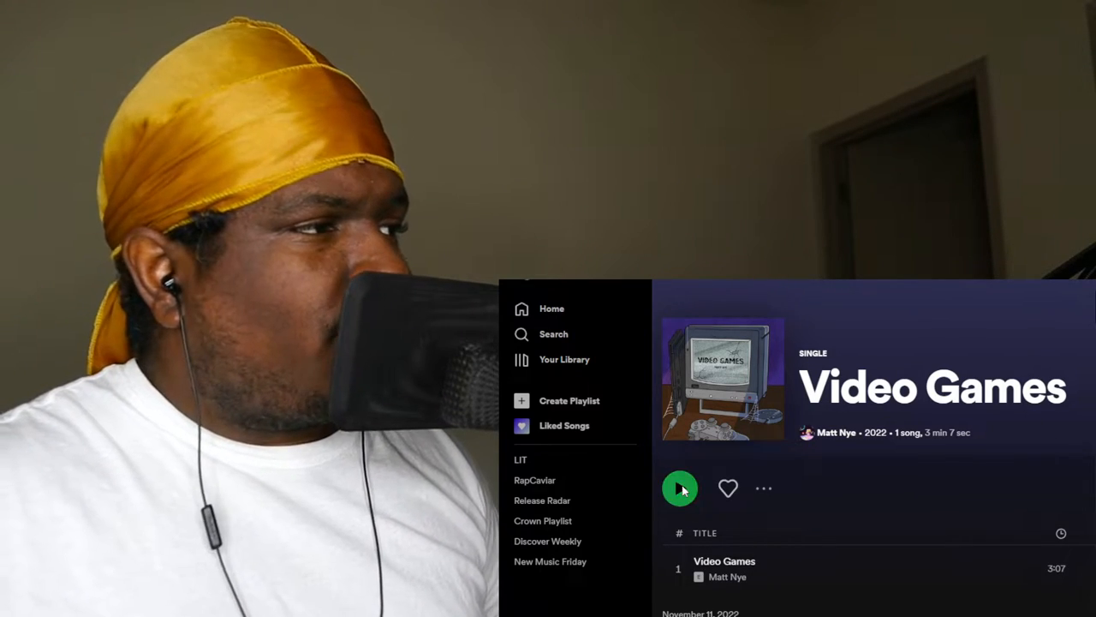
- Start playback of Matt Nye's 'Video Games' single from its album page
left_click(679, 486)
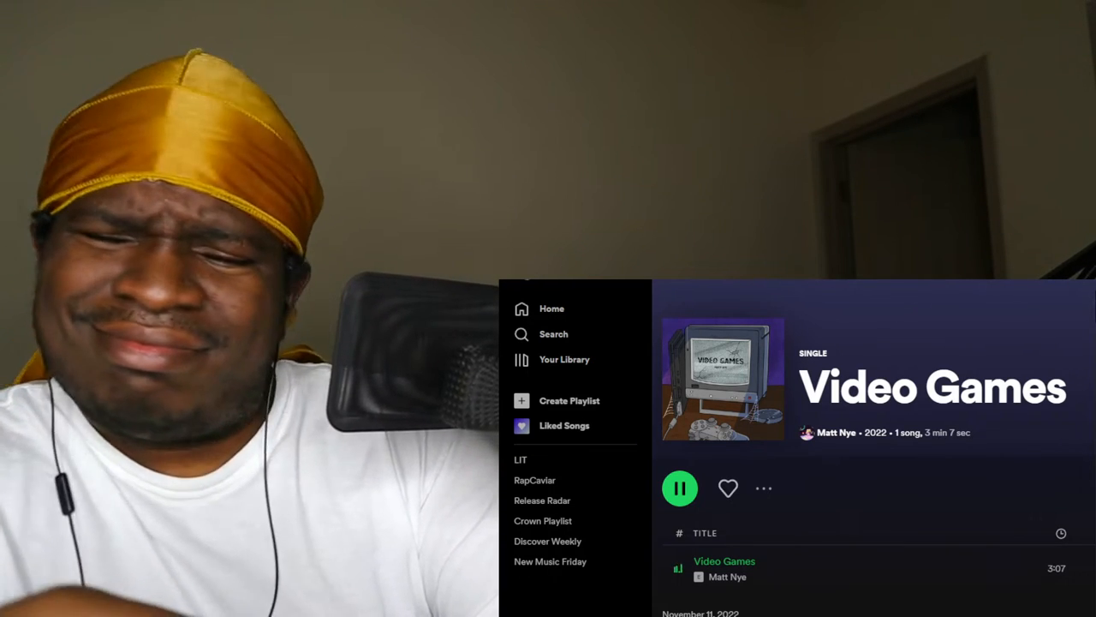
- Pause 'Video Games' from the album header for commentary
left_click(678, 487)
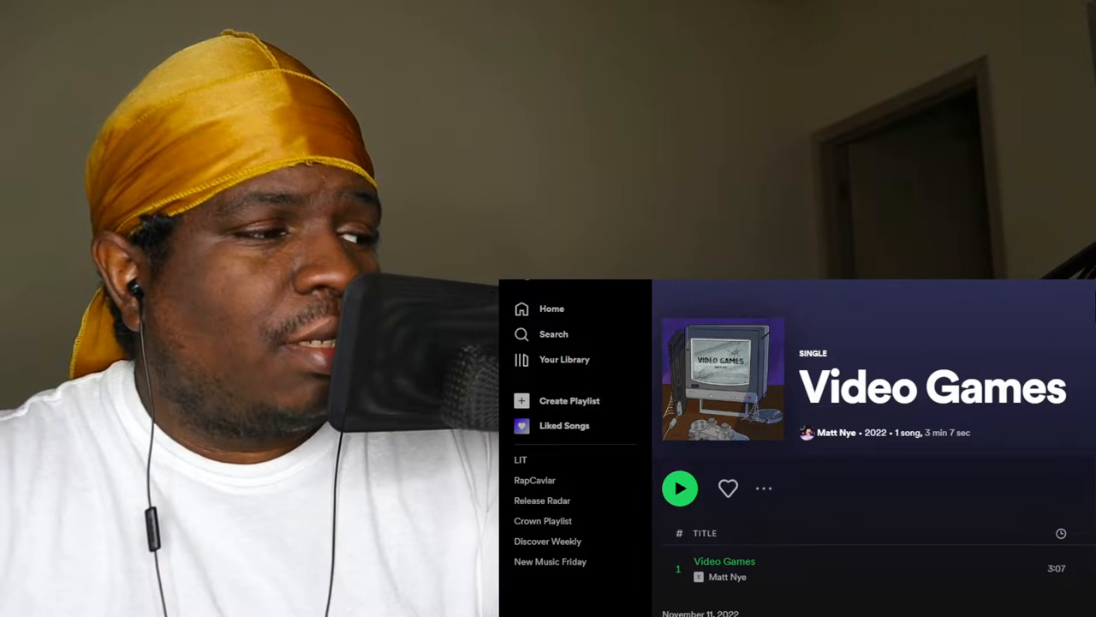
- Resume 'Video Games' from where it stopped after the commentary
left_click(678, 487)
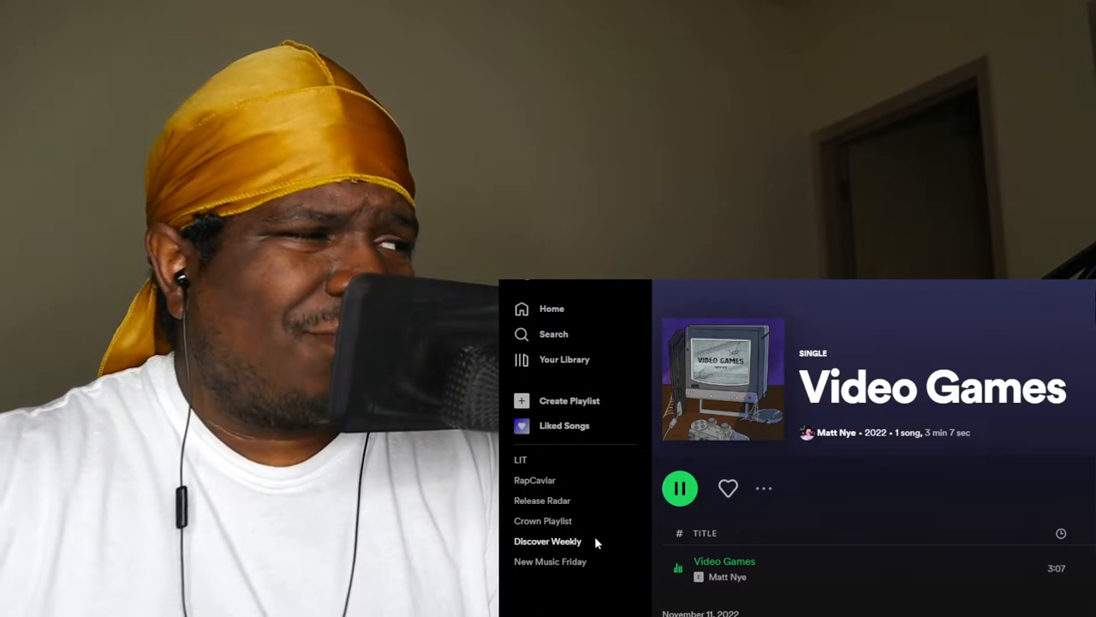
mouse_move(611, 541)
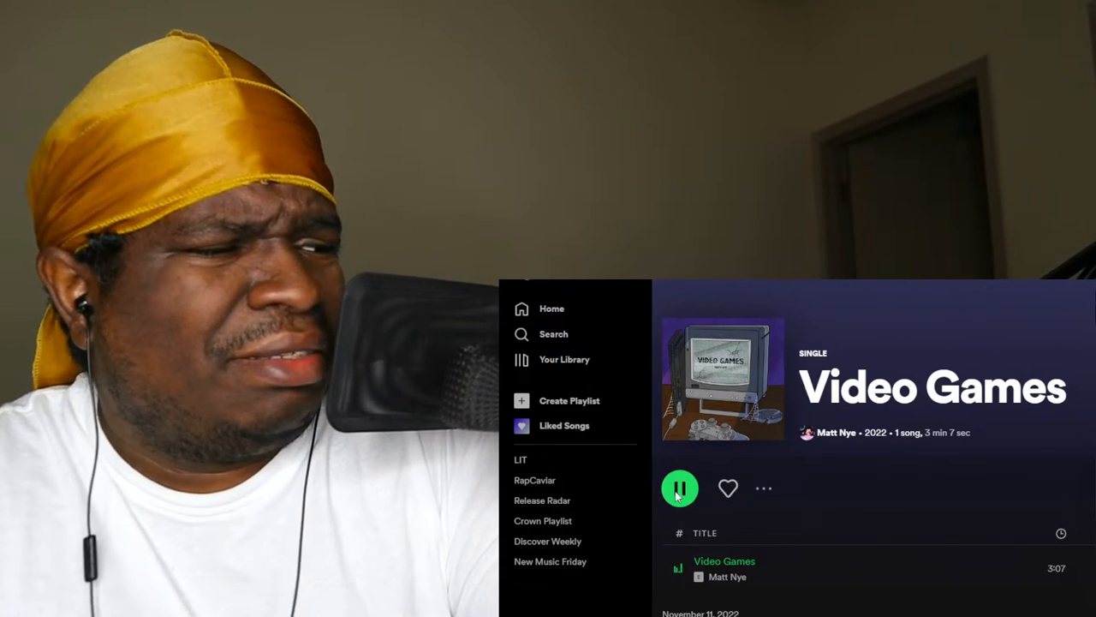
- Pause 'Video Games' a second time for more commentary
left_click(679, 486)
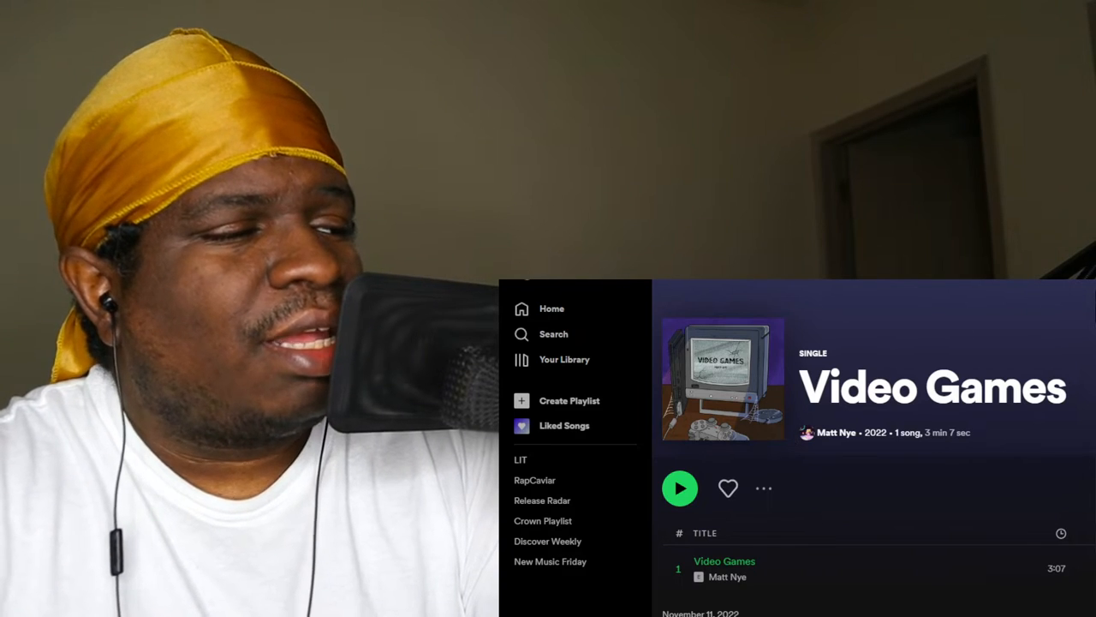
- Resume 'Video Games' after the second commentary pause
left_click(678, 486)
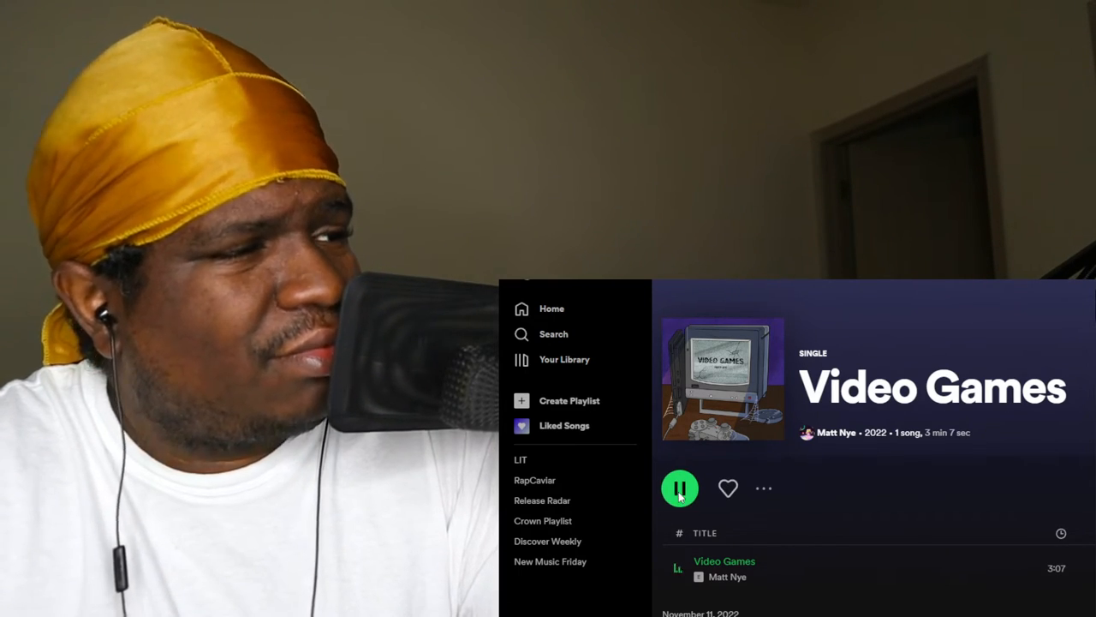
- Toggle playback and leave 'Video Games' paused on its single page
left_click(678, 487)
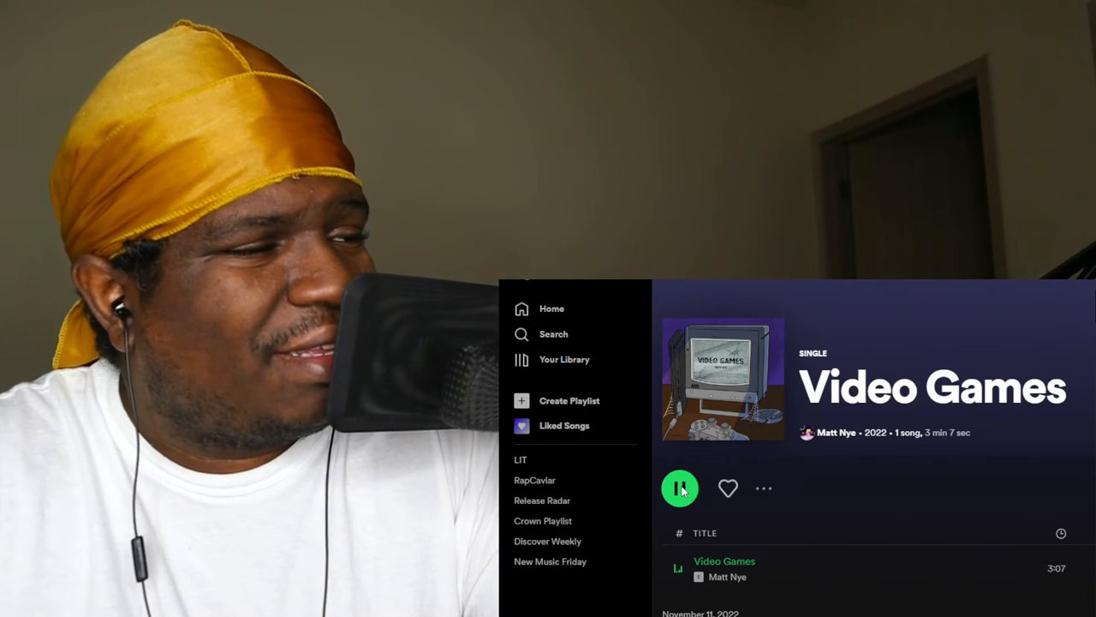
left_click(678, 486)
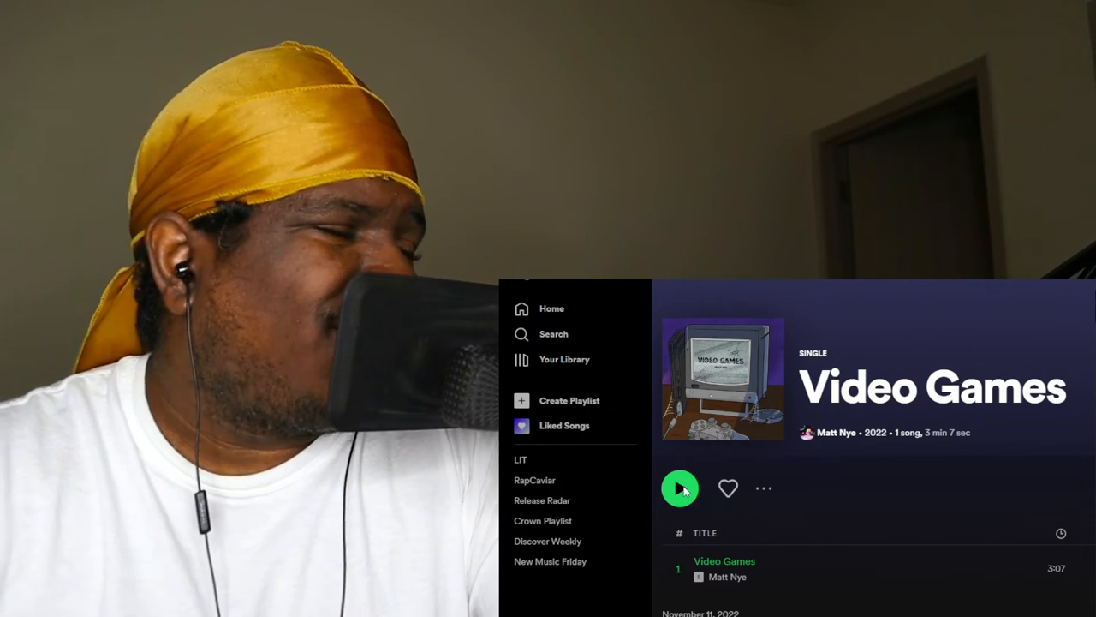